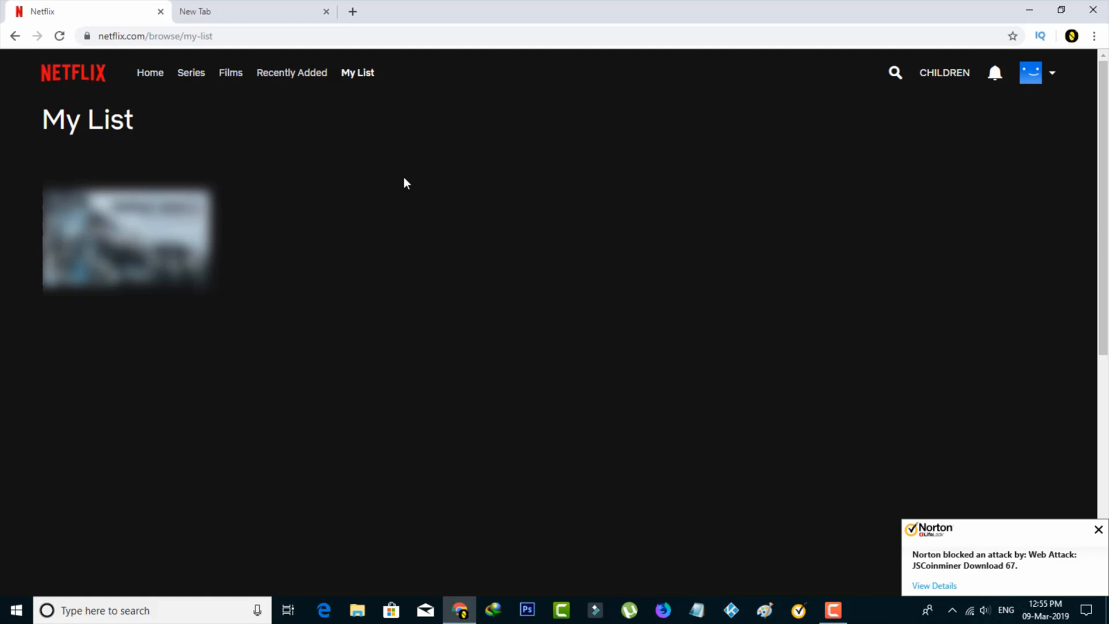
Go to the Account page via the profile menu and scroll to My Profile's Language setting
{"action": "left_click", "coordinate": [1099, 530]}
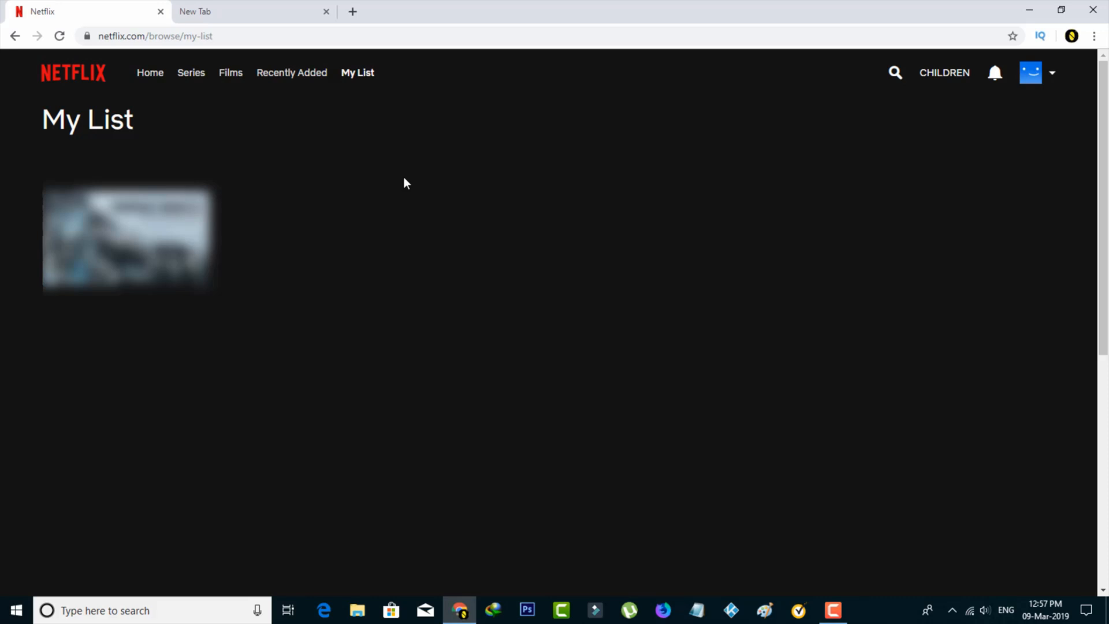
{"action": "mouse_move", "coordinate": [773, 243]}
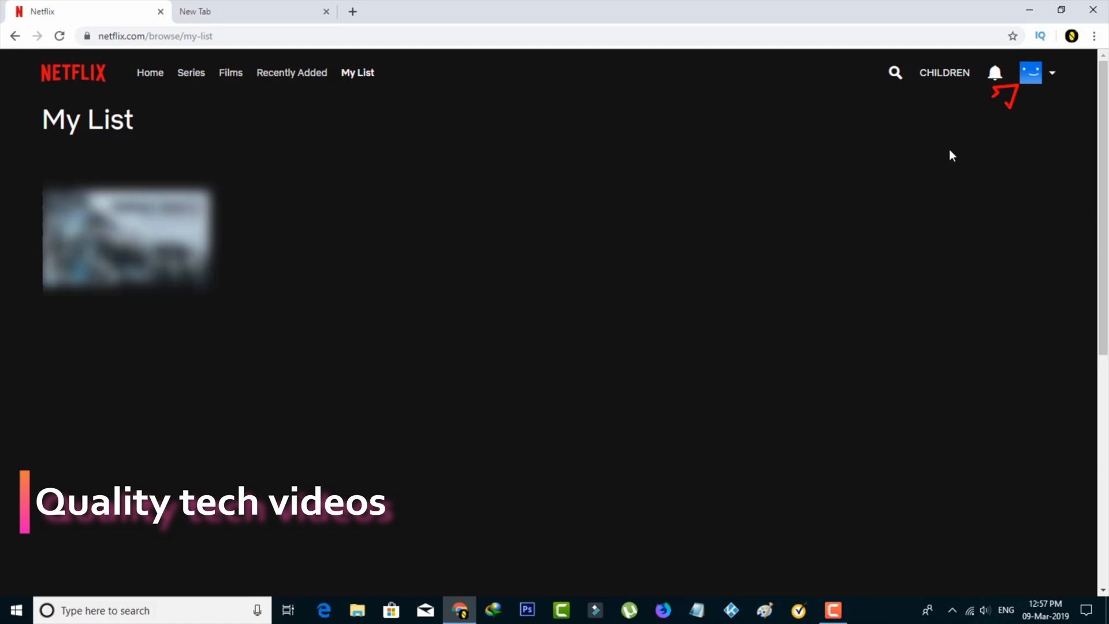
{"action": "mouse_move", "coordinate": [1043, 91]}
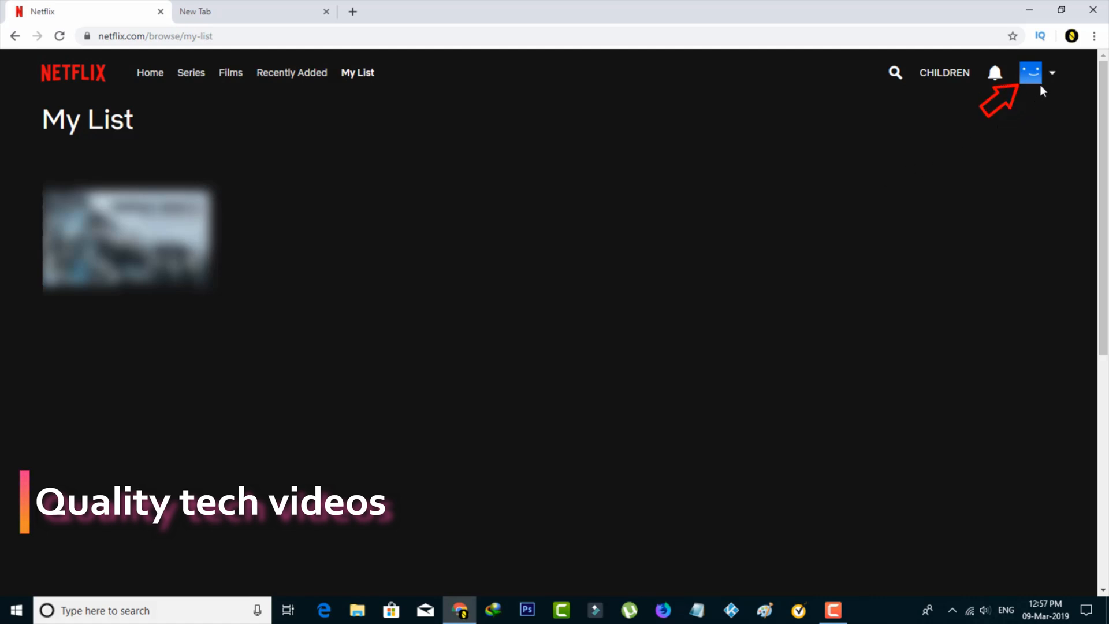
{"action": "left_click", "coordinate": [1032, 72]}
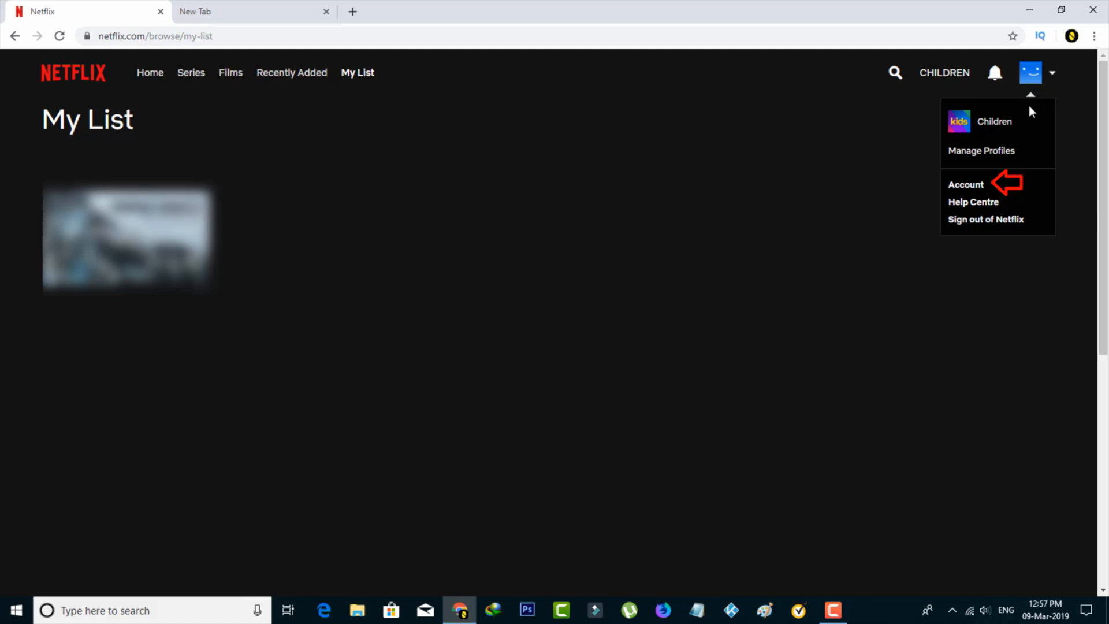
{"action": "left_click", "coordinate": [966, 185]}
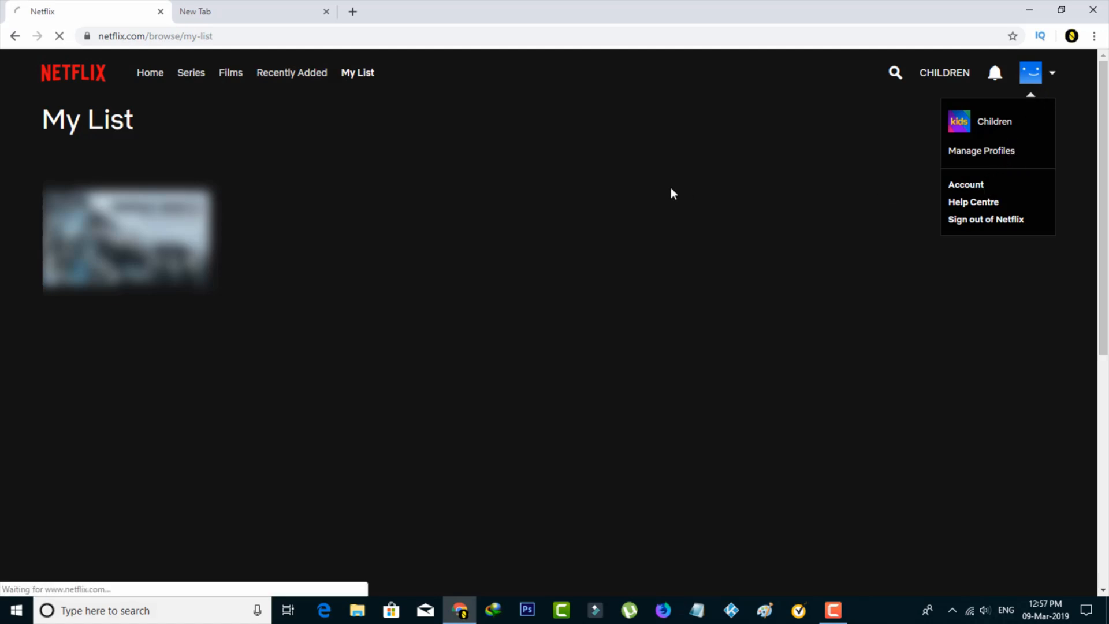
{"action": "left_click", "coordinate": [965, 185]}
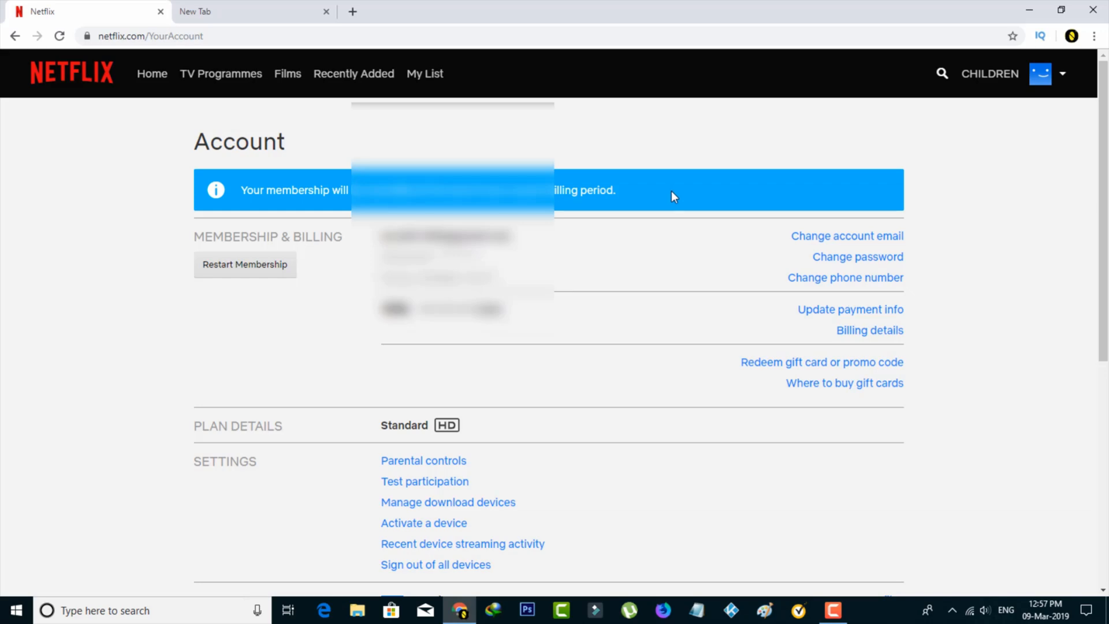
{"action": "scroll", "scroll_direction": "down", "scroll_amount": 3}
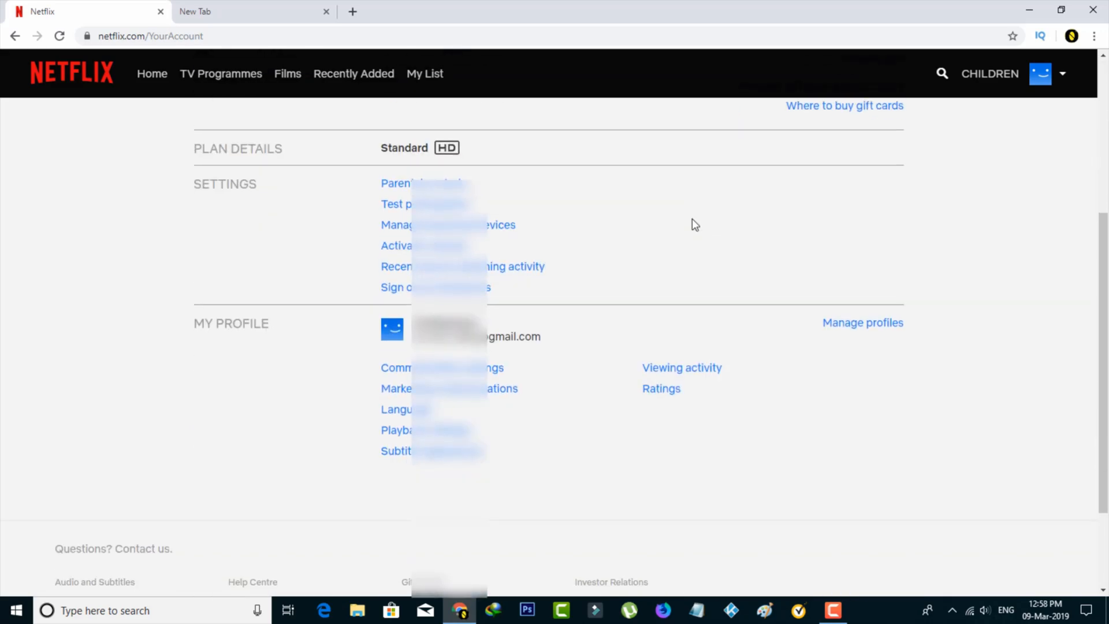
{"action": "scroll", "scroll_direction": "down", "scroll_amount": 3}
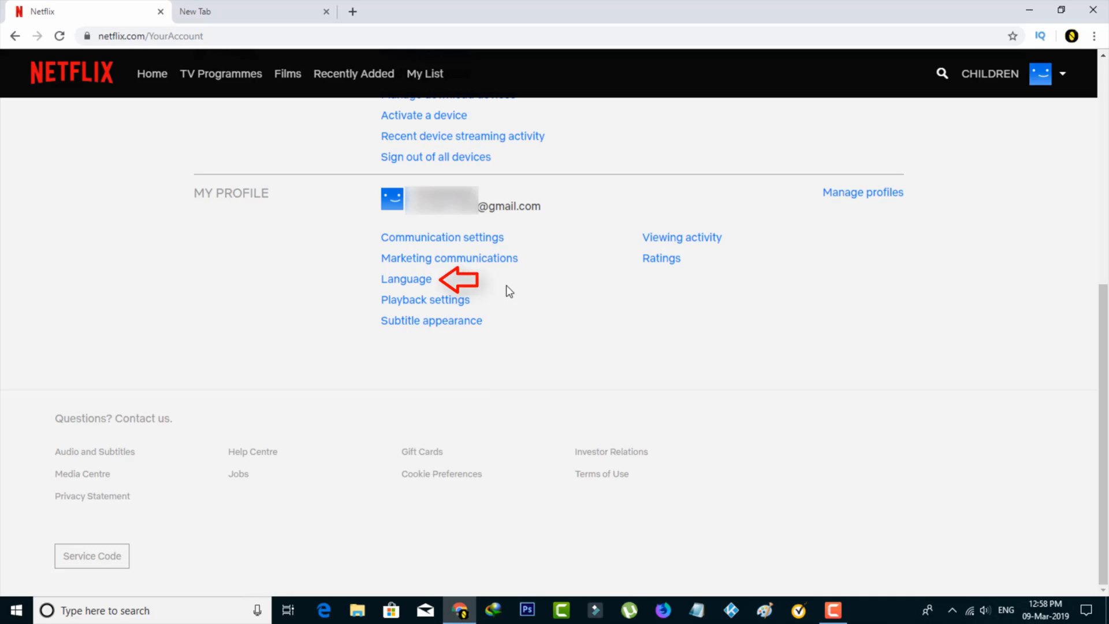
{"action": "mouse_move", "coordinate": [407, 278]}
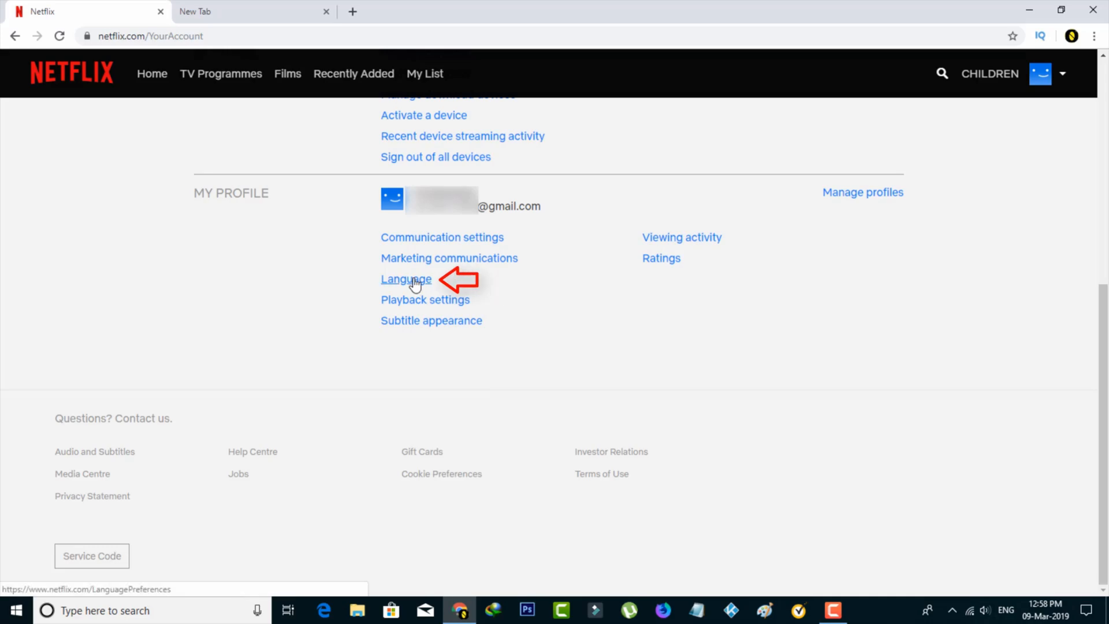
Set the profile language to Português instead of English and save it
{"action": "left_click", "coordinate": [405, 279]}
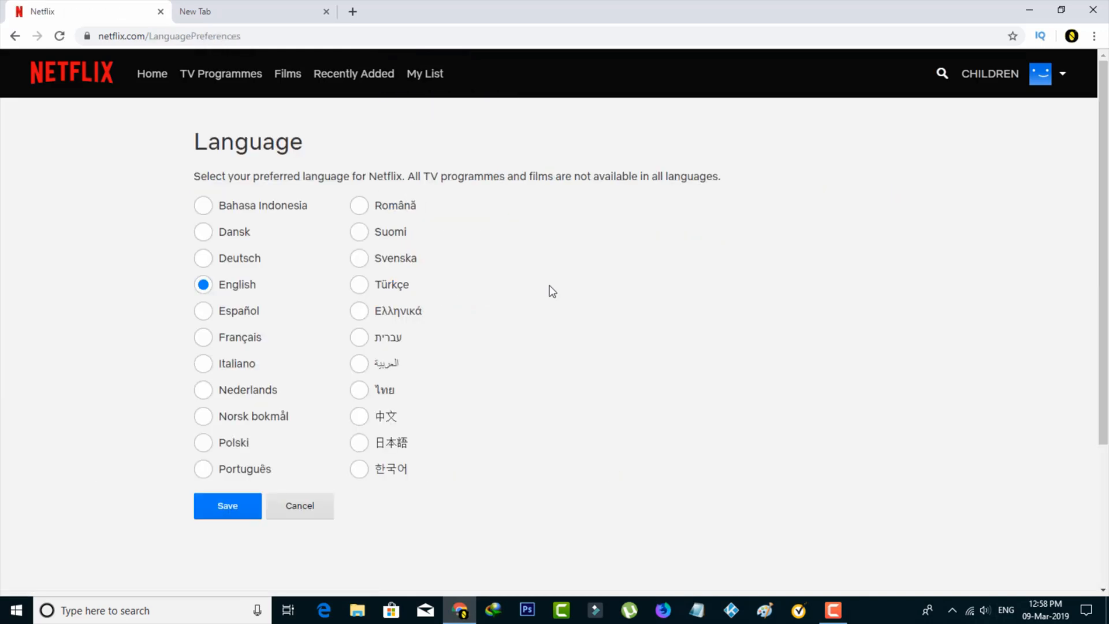
{"action": "mouse_move", "coordinate": [394, 274]}
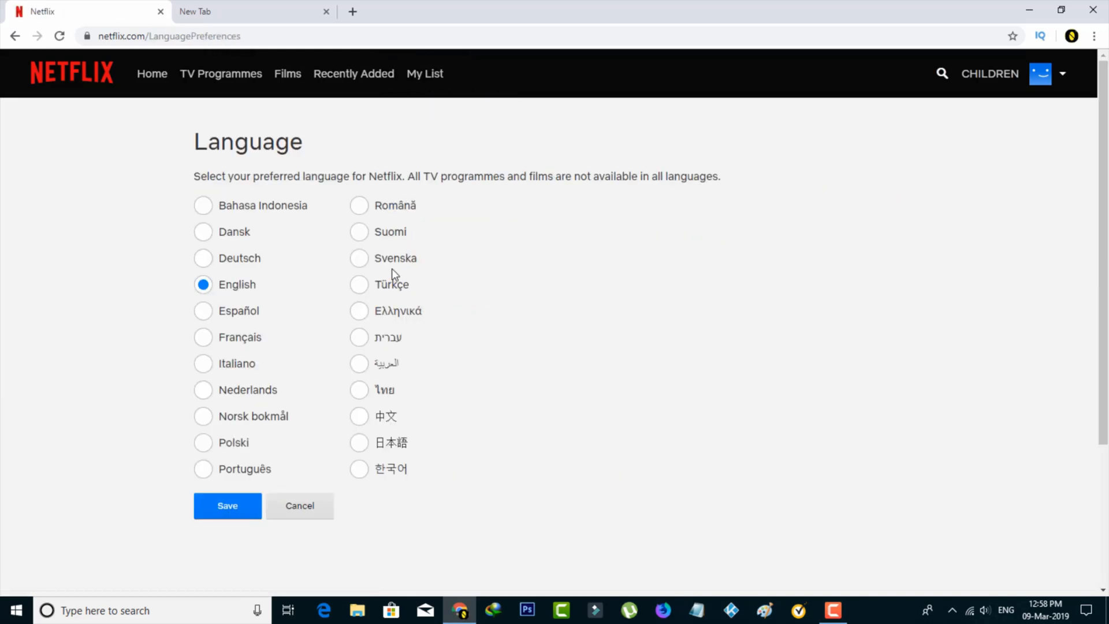
{"action": "left_click", "coordinate": [203, 231]}
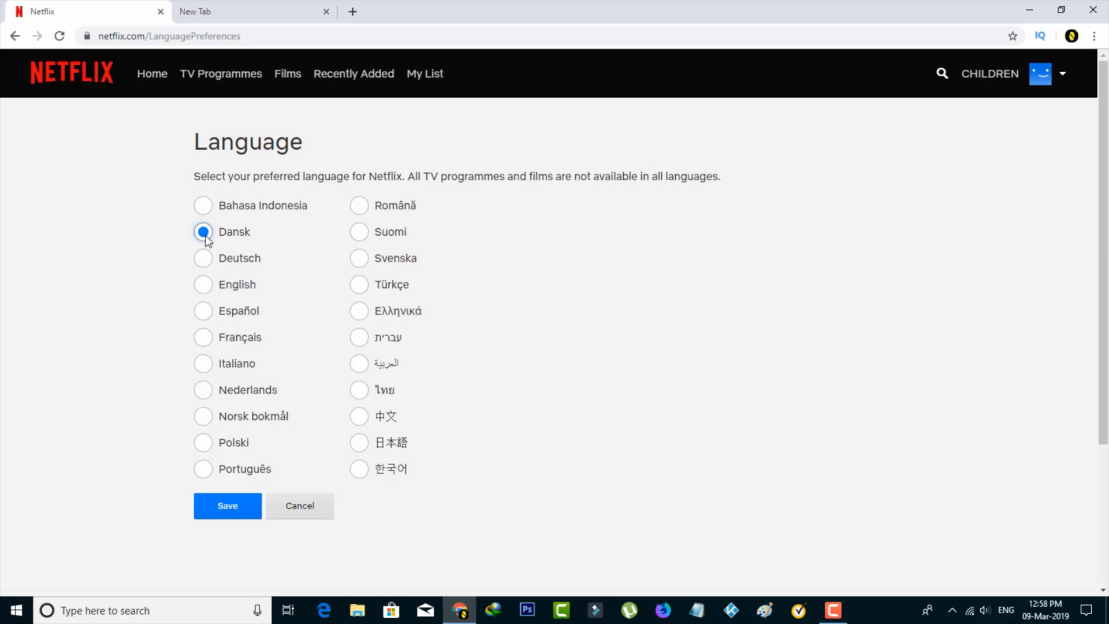
{"action": "mouse_move", "coordinate": [208, 473]}
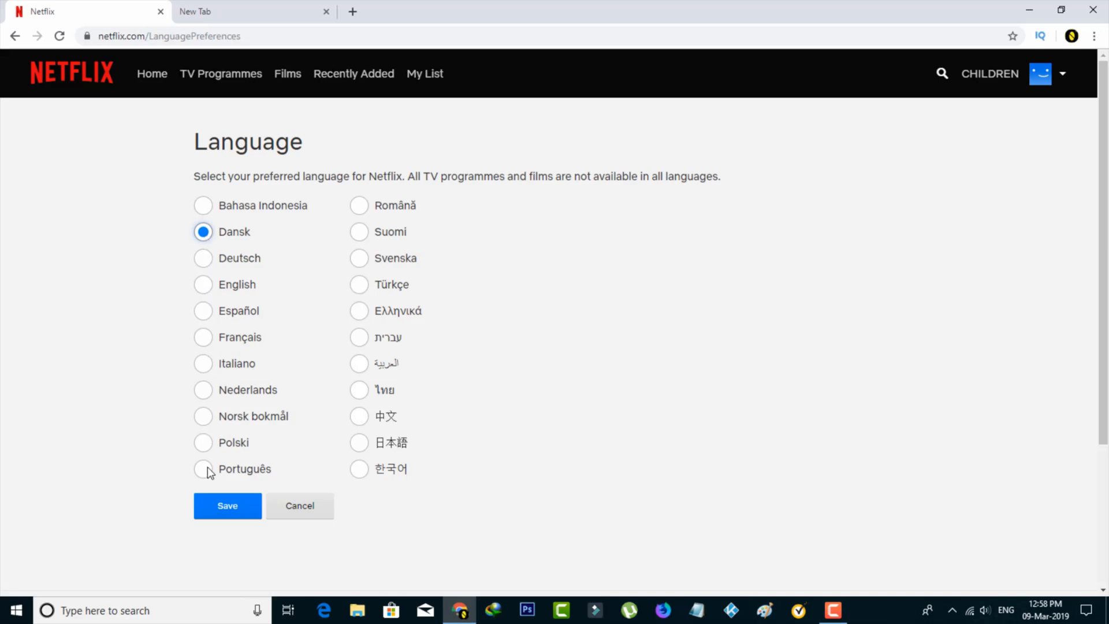
{"action": "mouse_move", "coordinate": [227, 505]}
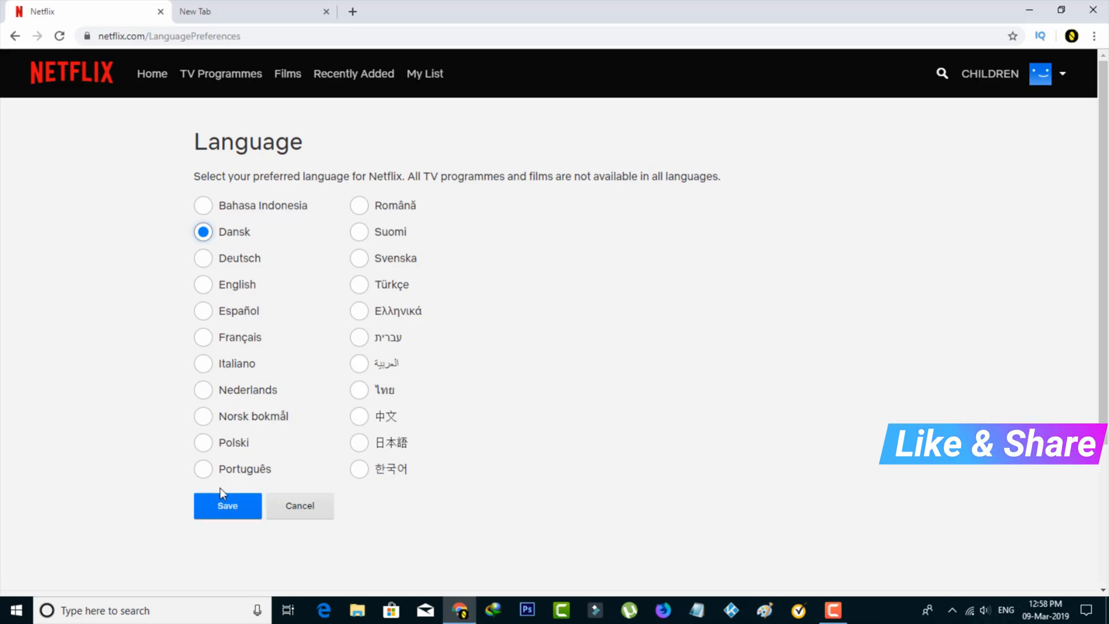
{"action": "left_click", "coordinate": [202, 469]}
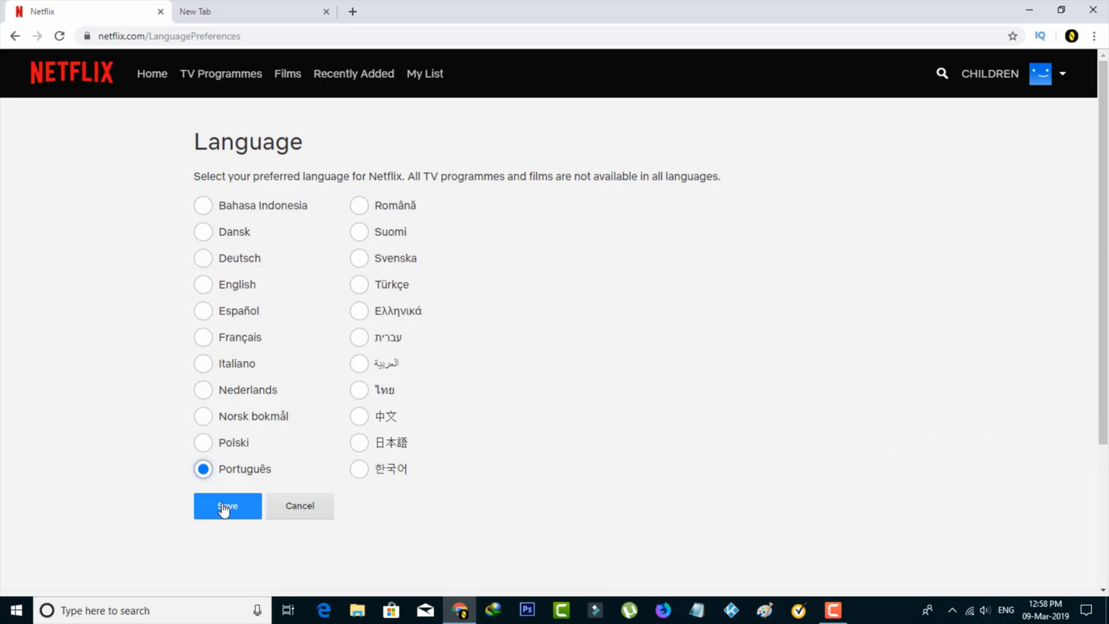
{"action": "left_click", "coordinate": [227, 506]}
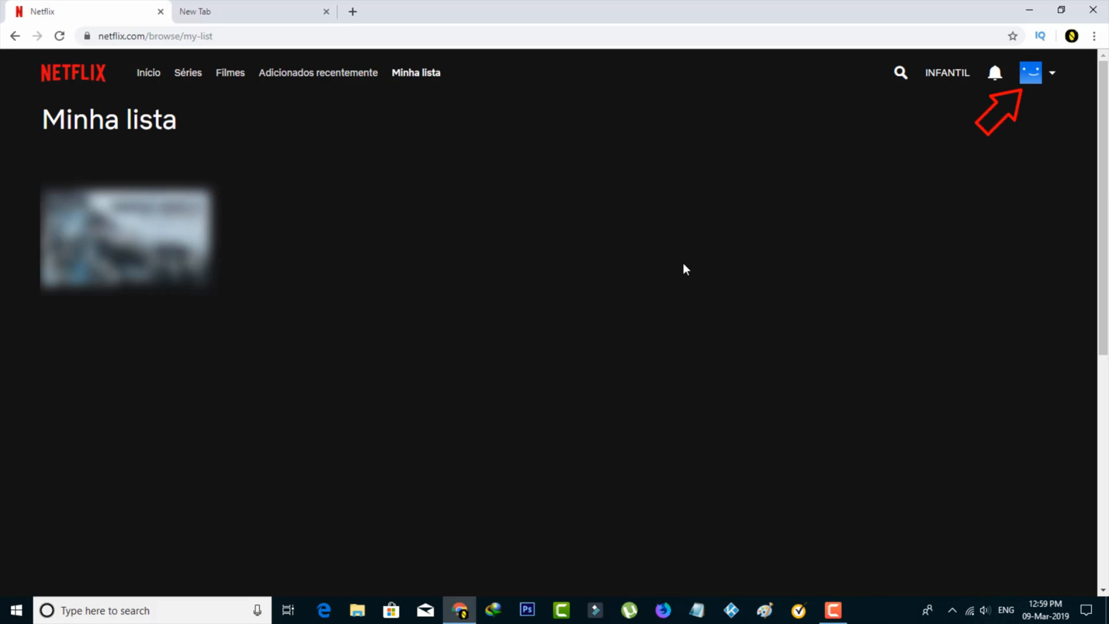
Open Conta from the profile menu and scroll to Meu perfil's Idioma setting
{"action": "left_click", "coordinate": [1030, 73]}
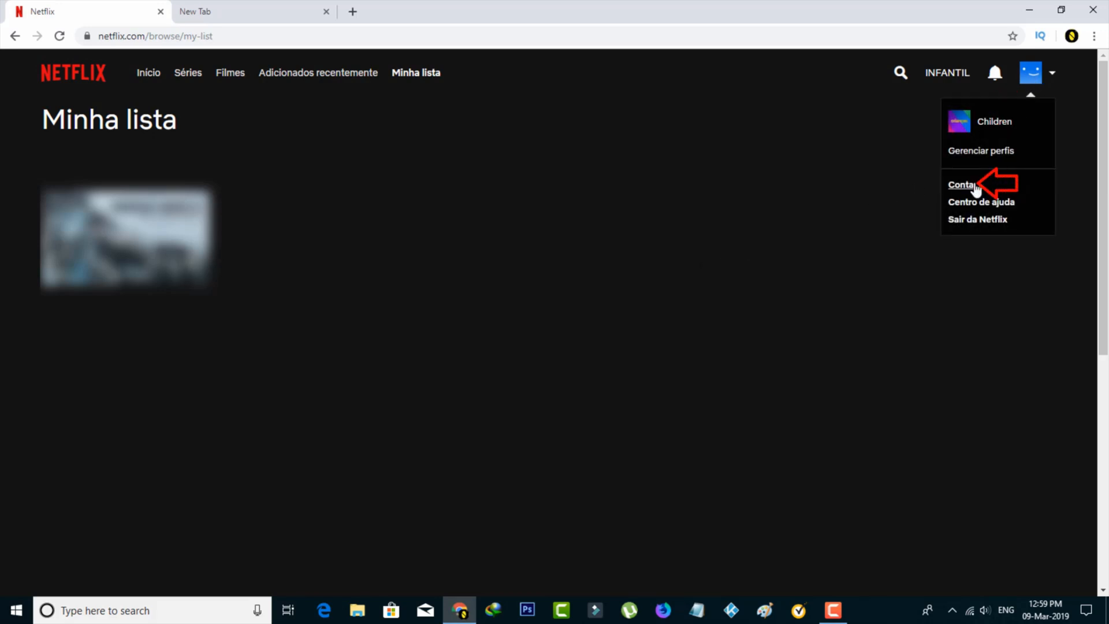
{"action": "mouse_move", "coordinate": [962, 188]}
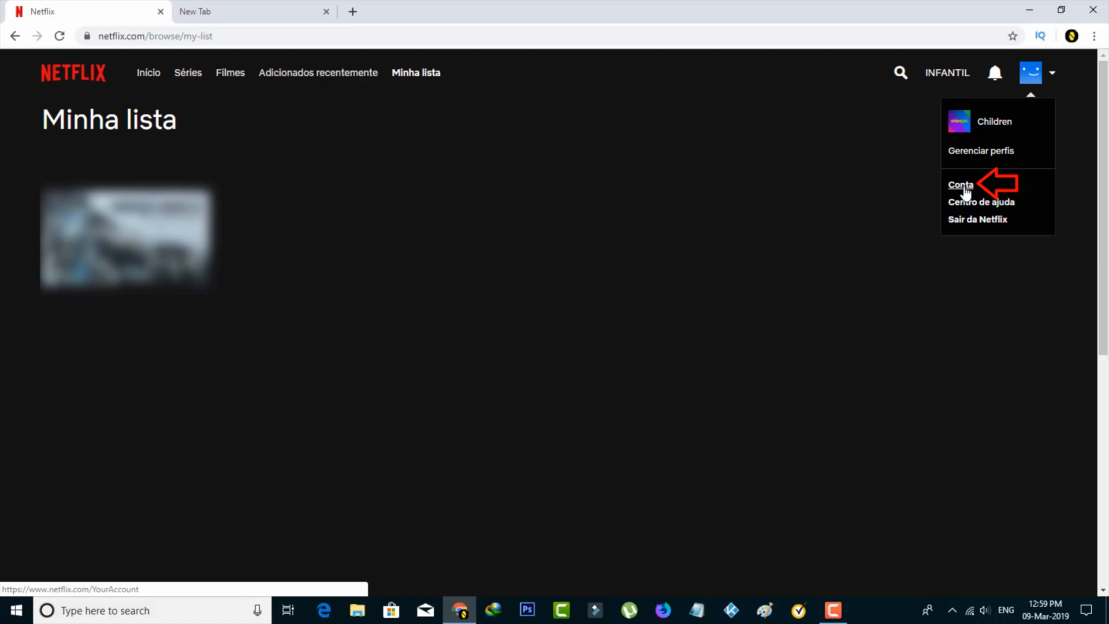
{"action": "left_click", "coordinate": [961, 184]}
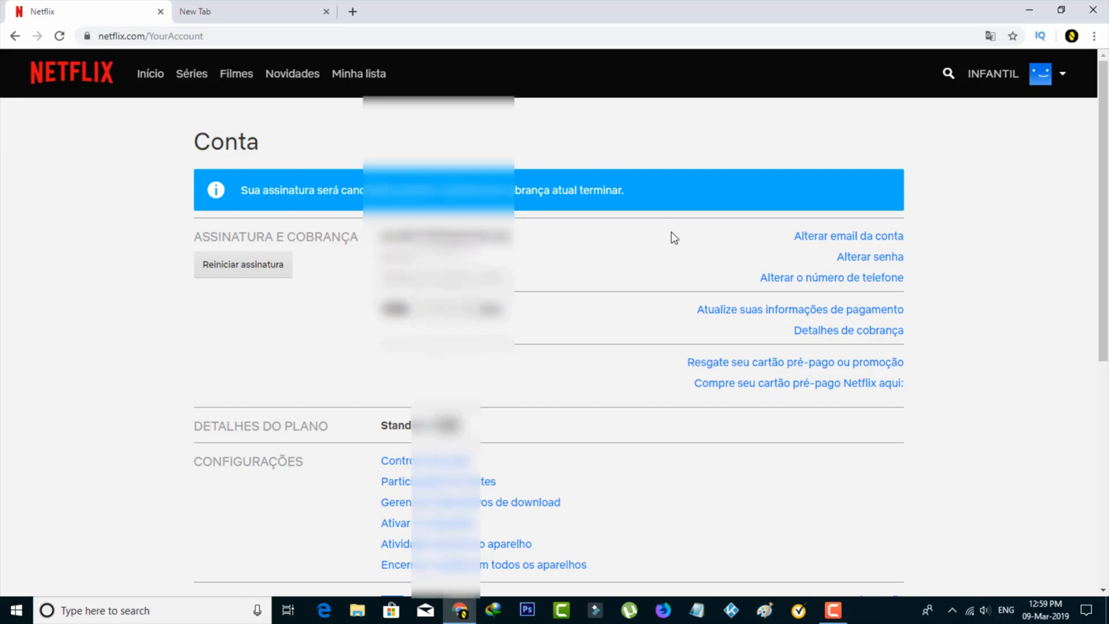
{"action": "scroll", "scroll_direction": "down", "scroll_amount": 3}
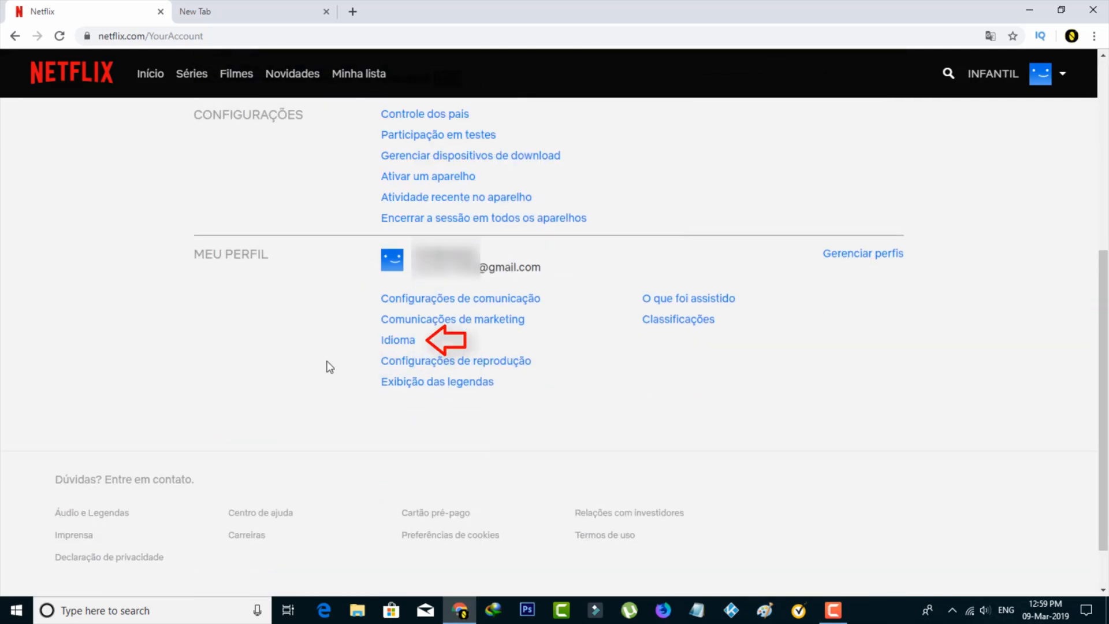
{"action": "mouse_move", "coordinate": [397, 344]}
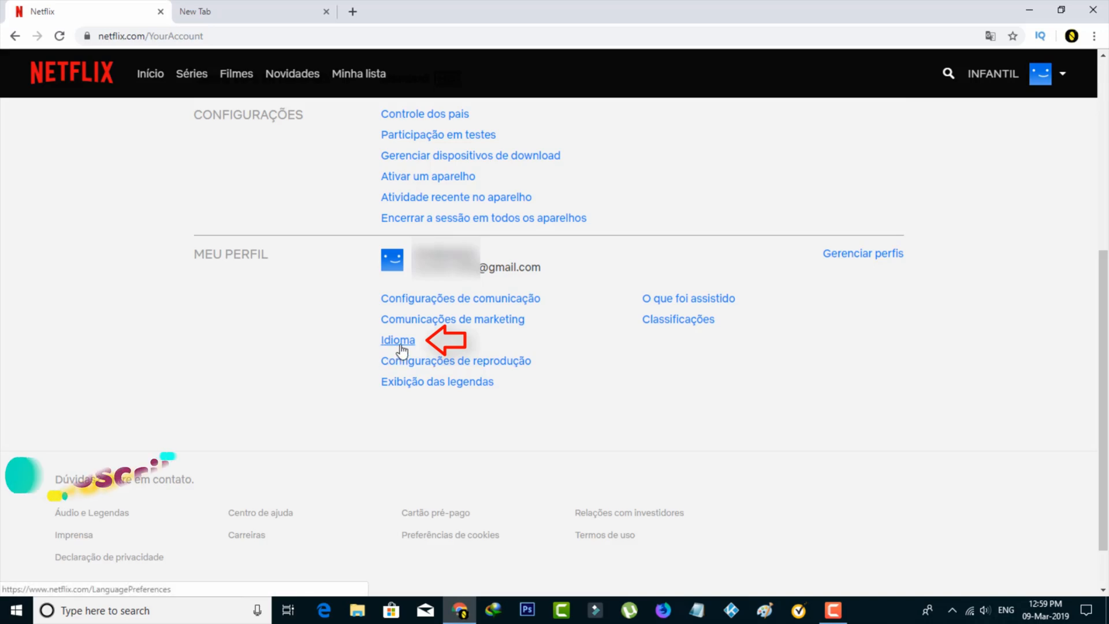
Open the Idioma page under Meu perfil, with Português as the current language
{"action": "left_click", "coordinate": [397, 340]}
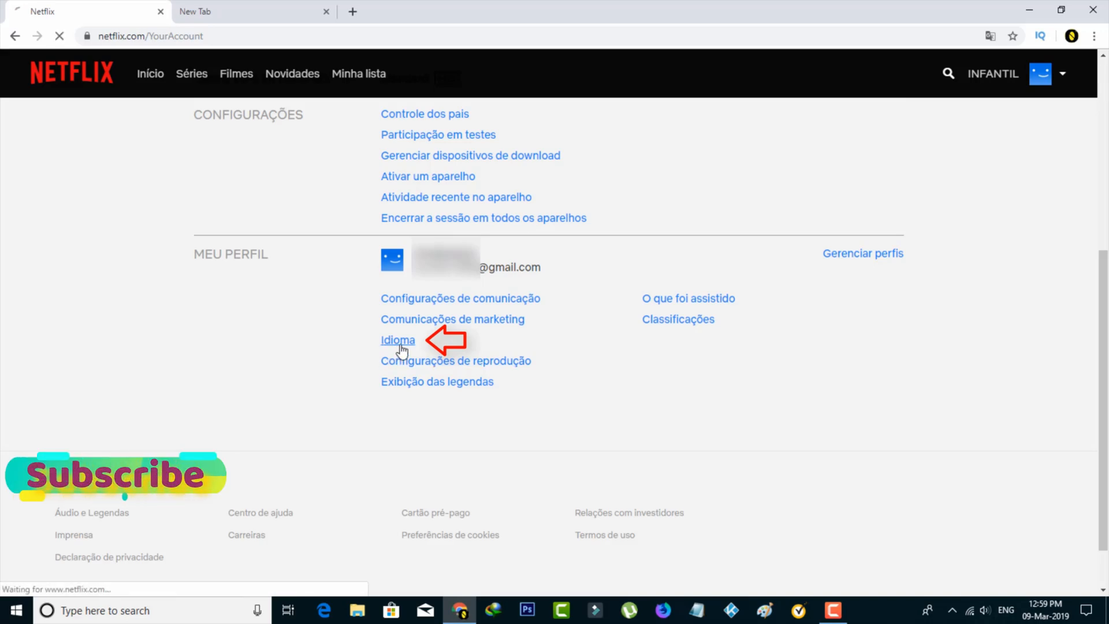
{"action": "left_click", "coordinate": [398, 340]}
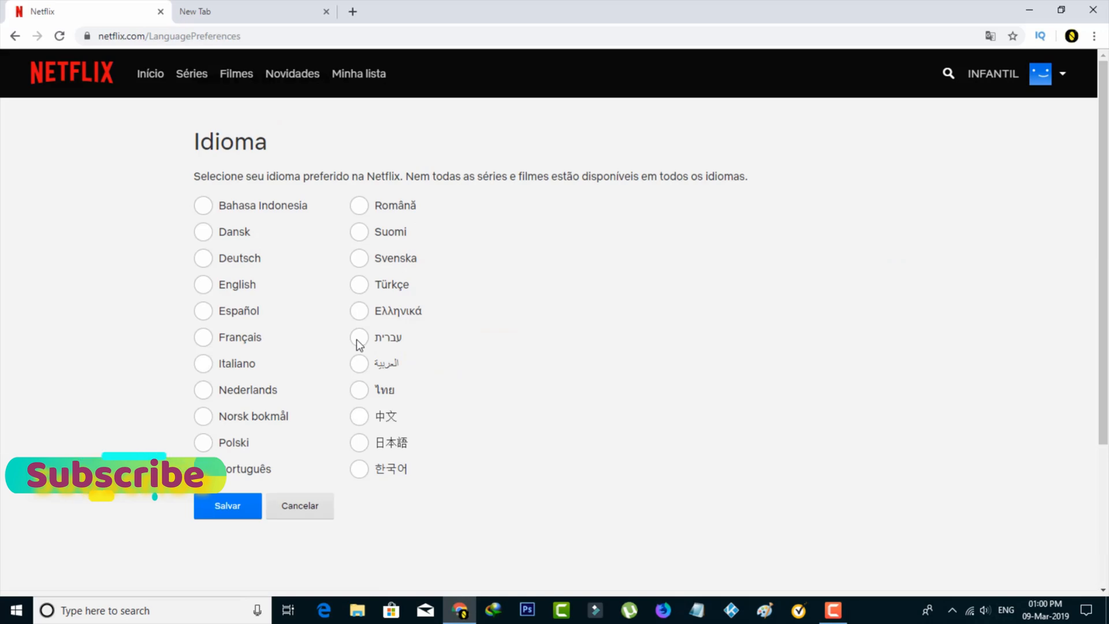
{"action": "left_click", "coordinate": [203, 469]}
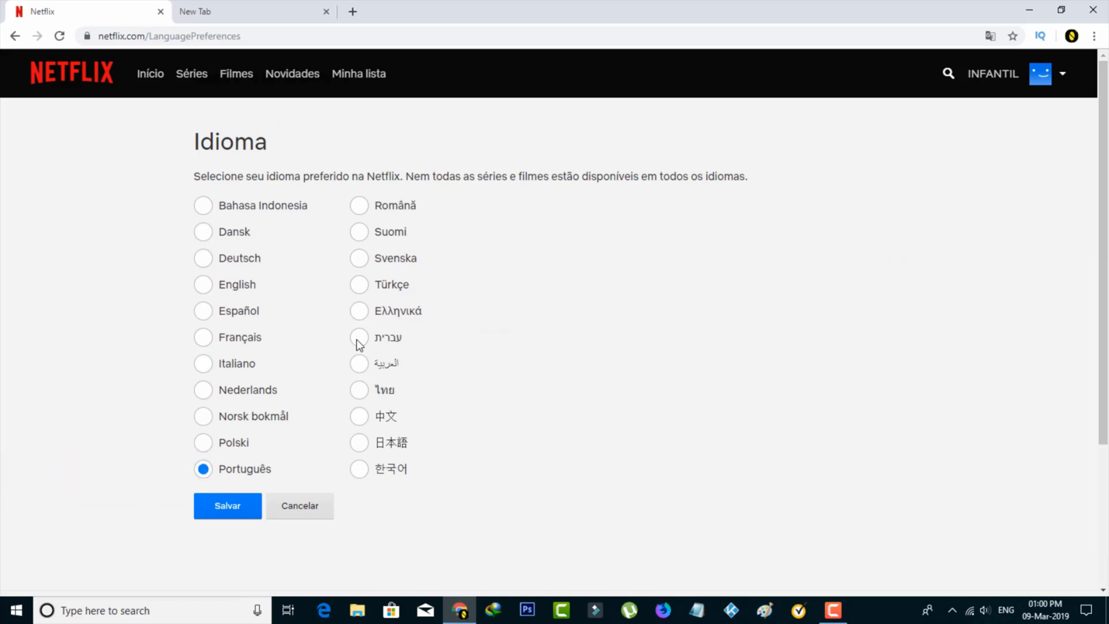